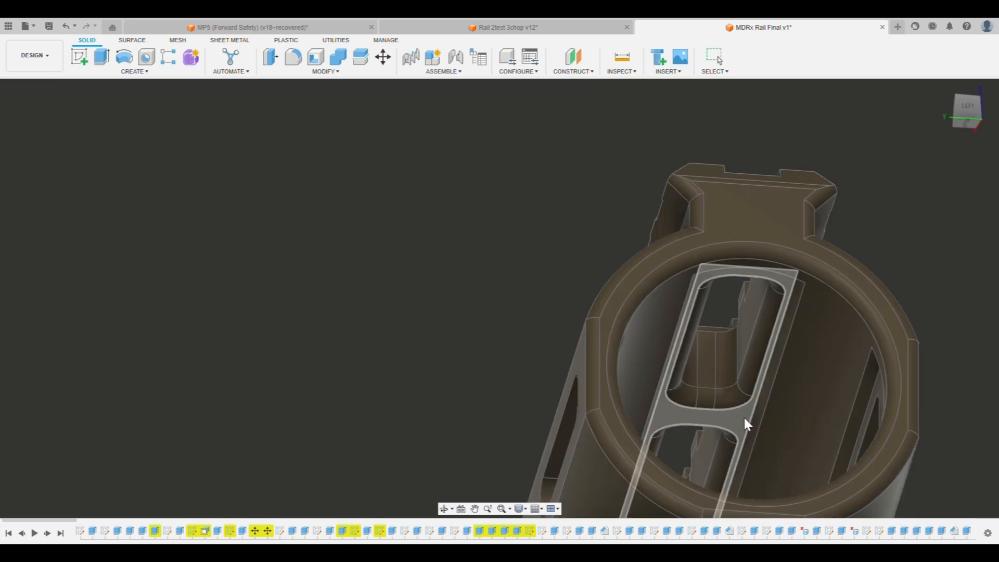
Orbit the MDRx handguard so its long top rail appears beside the open bore end
left_click_drag(749, 424, 812, 448)
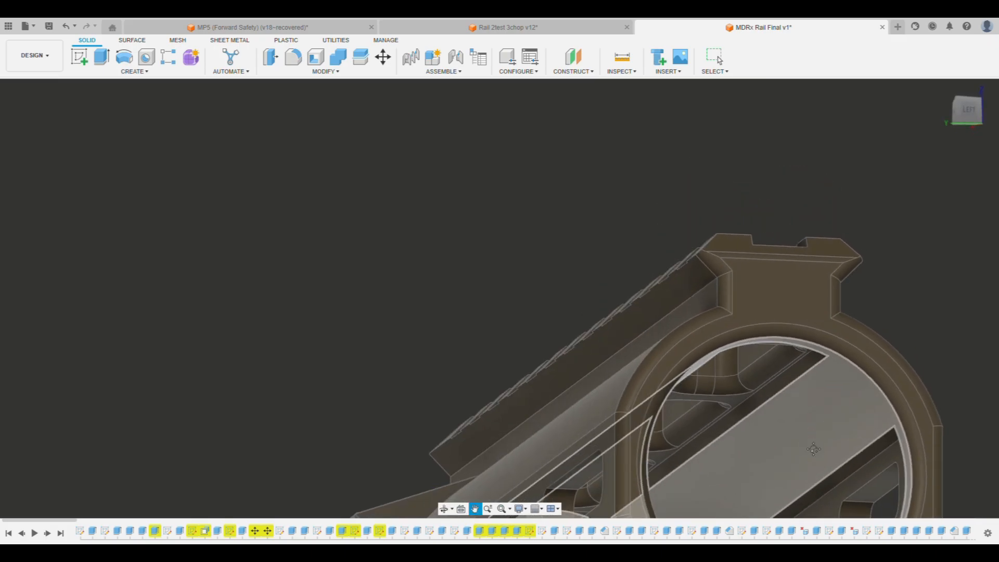